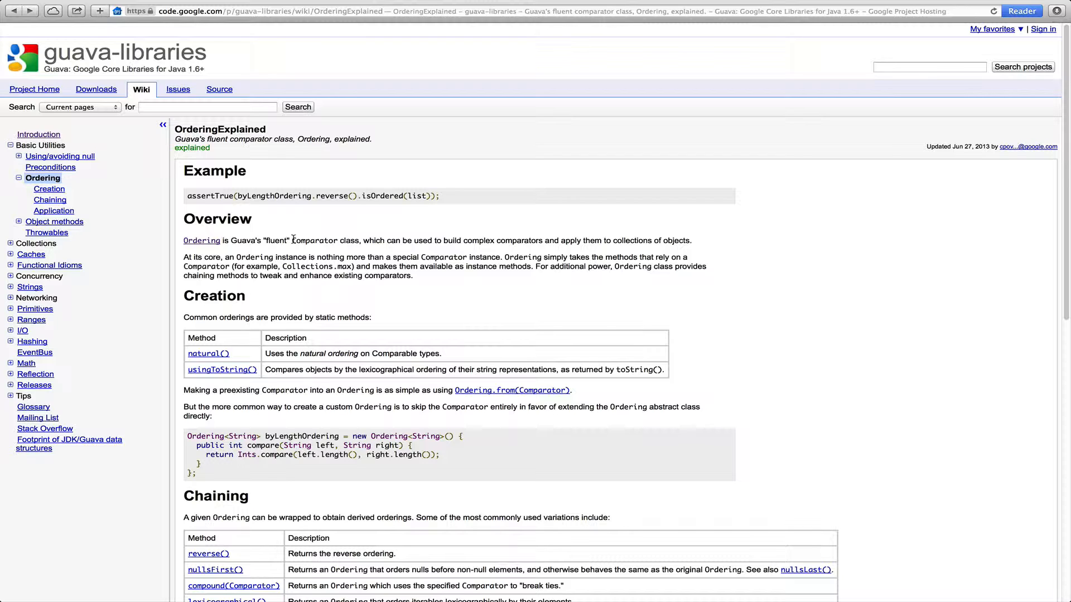
mouse_move(201, 241)
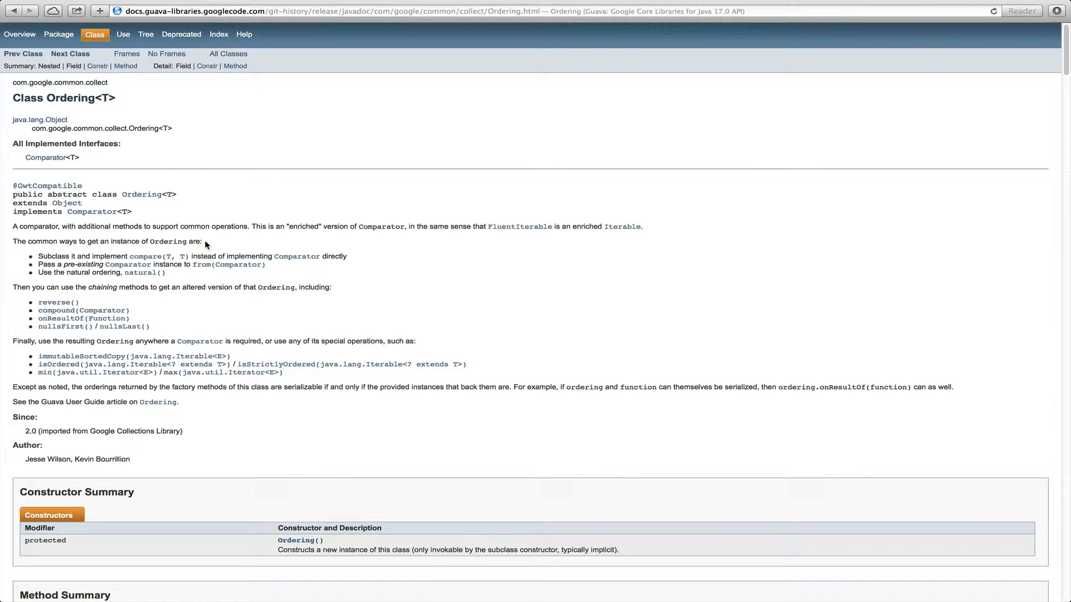
mouse_move(145, 216)
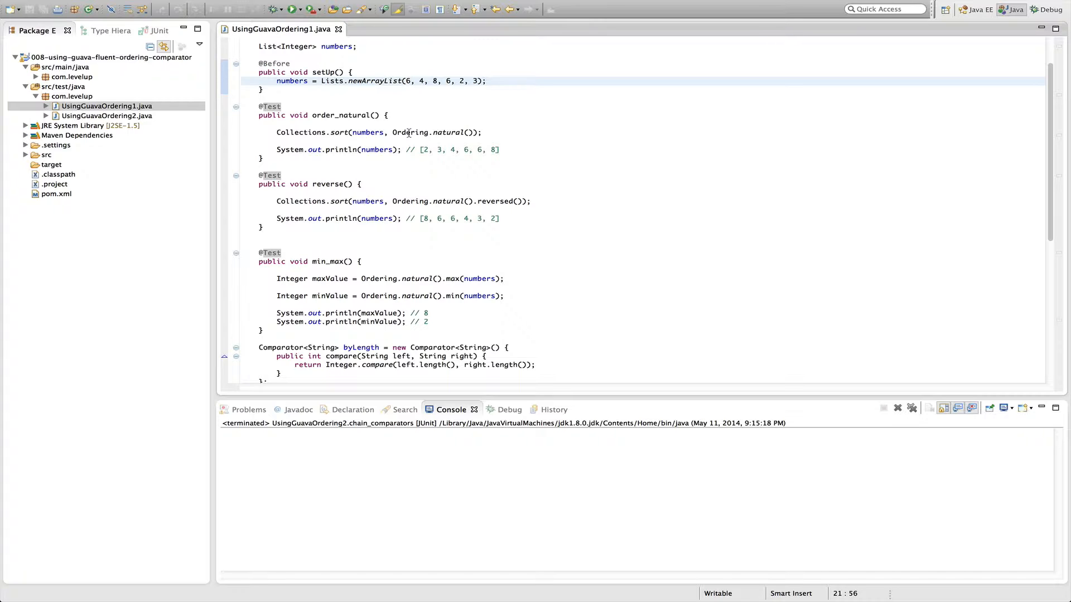
mouse_move(430, 133)
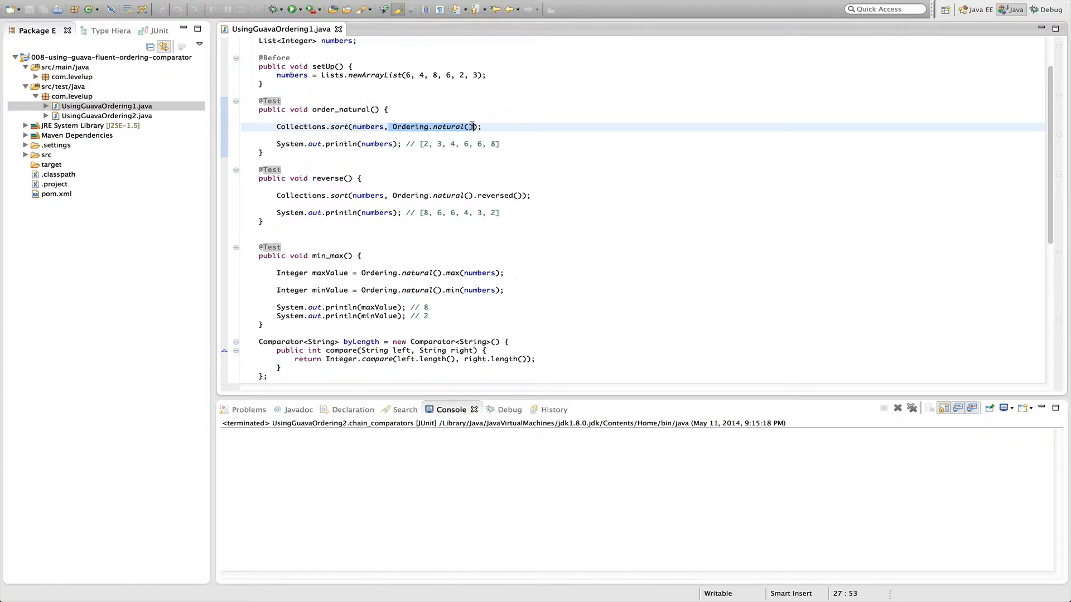
Review the reverse test, scroll down, and place the cursor at the from_existing_comparator println line.
scroll(down, 3)
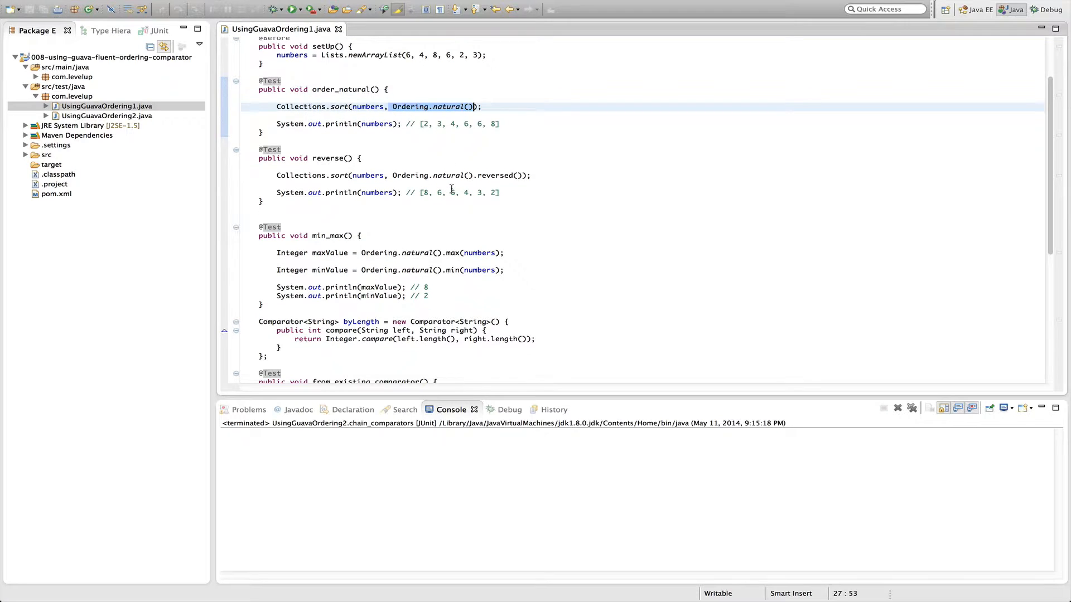
mouse_move(408, 175)
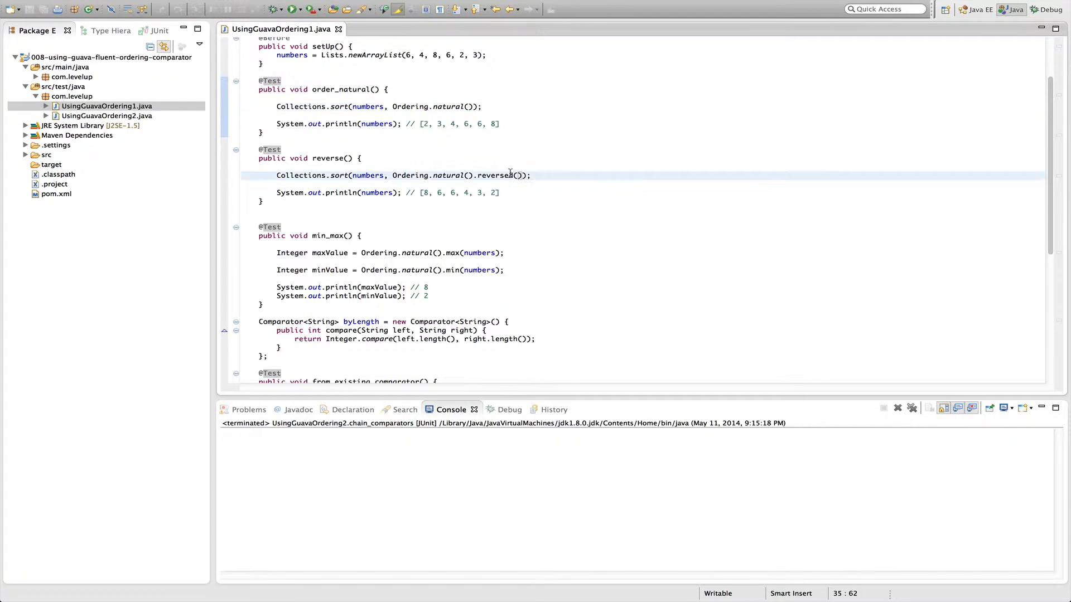
double_click(493, 175)
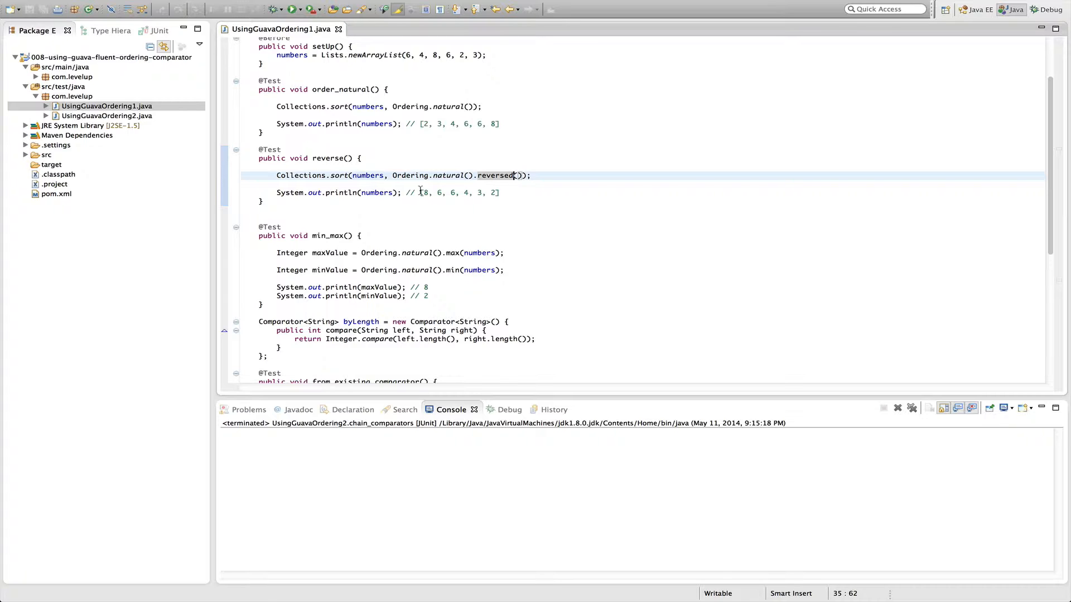
scroll(down, 3)
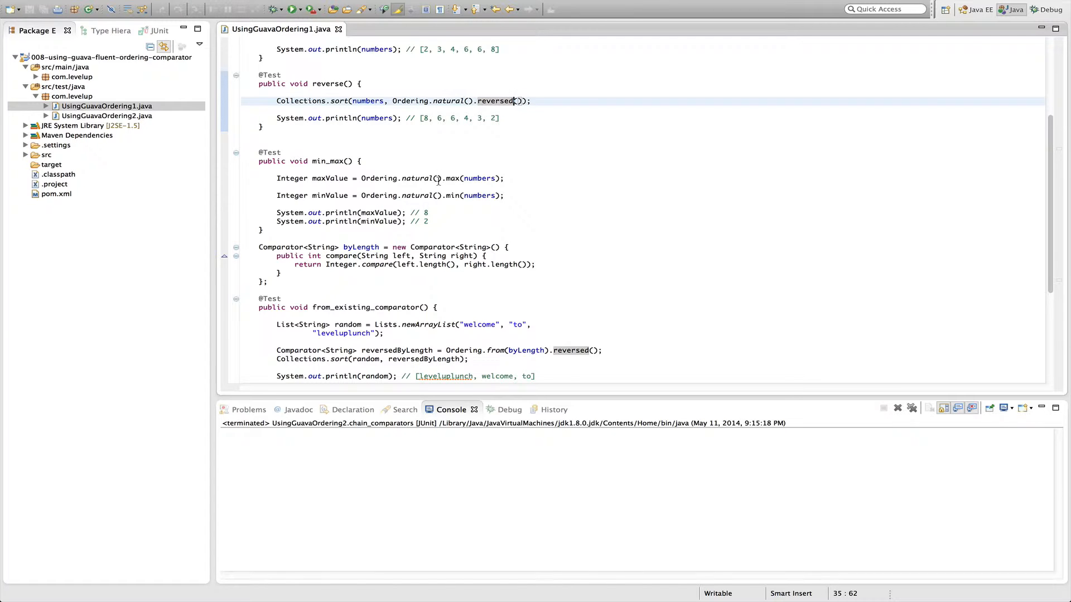
mouse_move(453, 178)
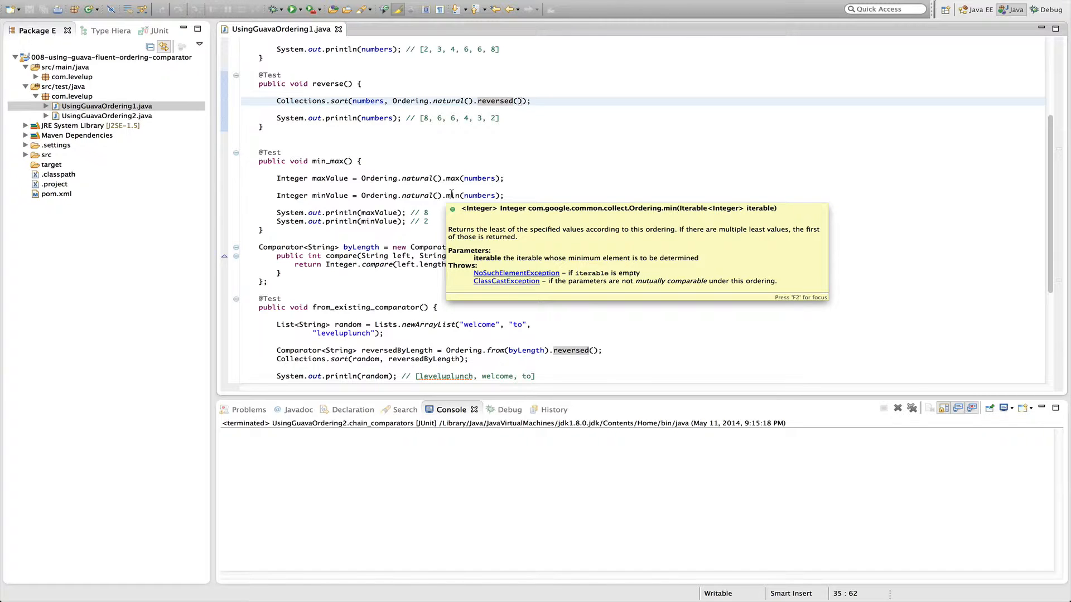
mouse_move(436, 205)
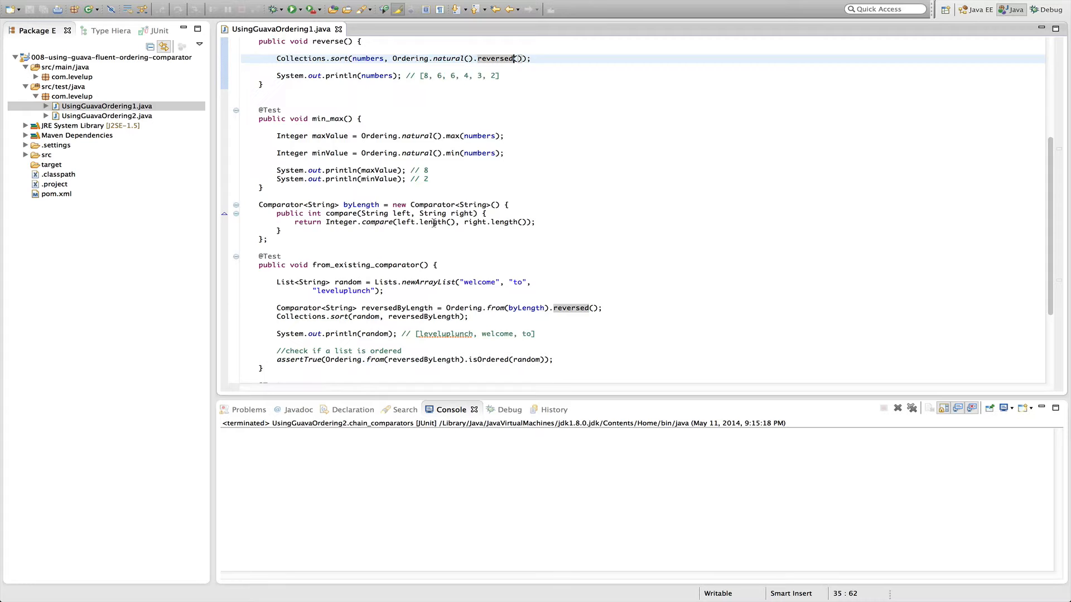
scroll(down, 3)
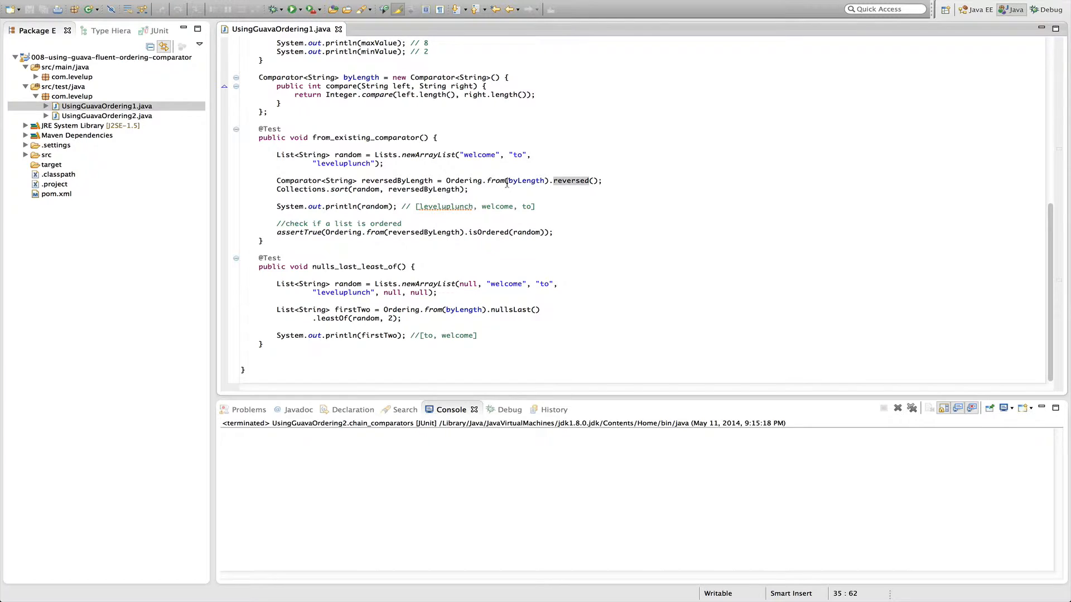
click(528, 180)
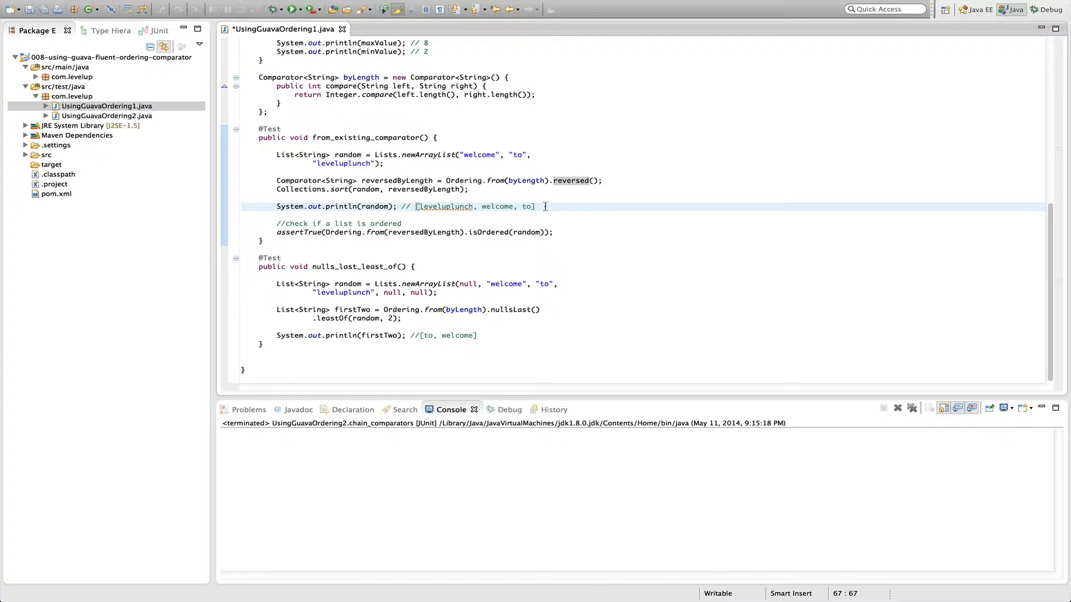
click(537, 206)
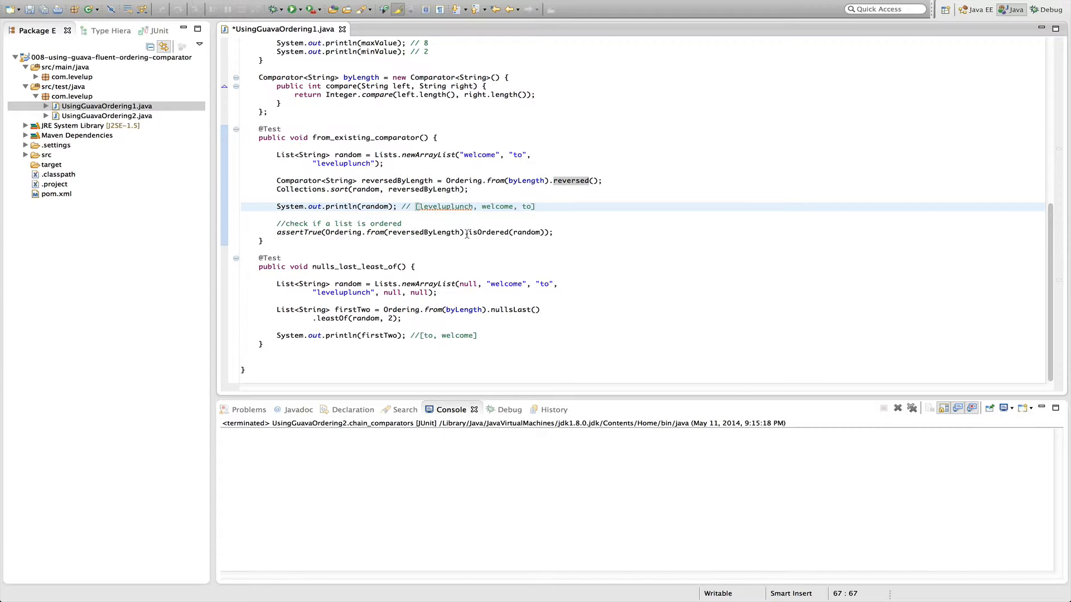
mouse_move(488, 232)
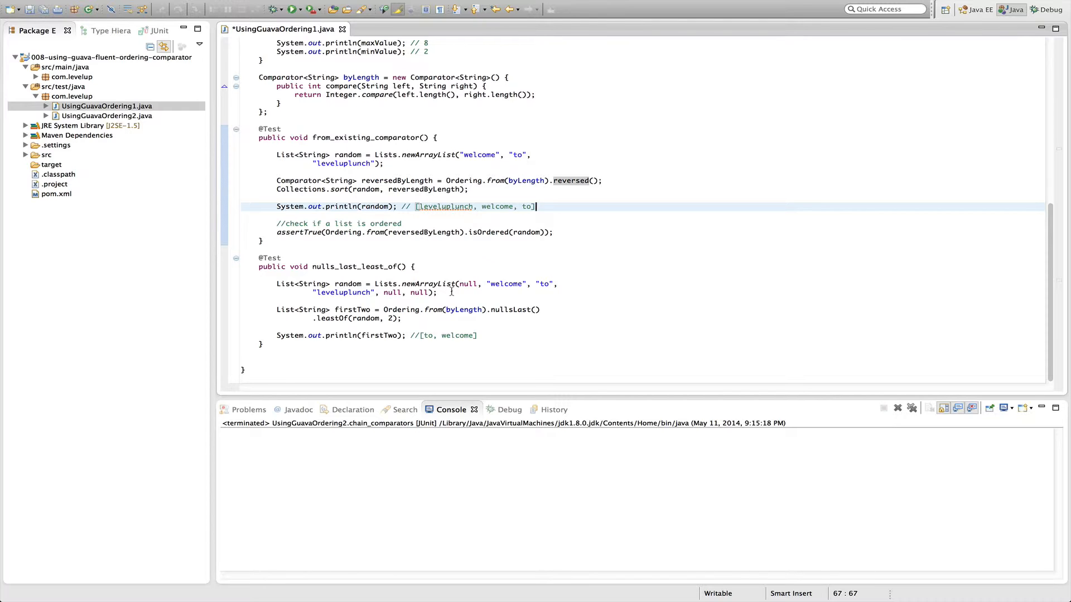
mouse_move(491, 316)
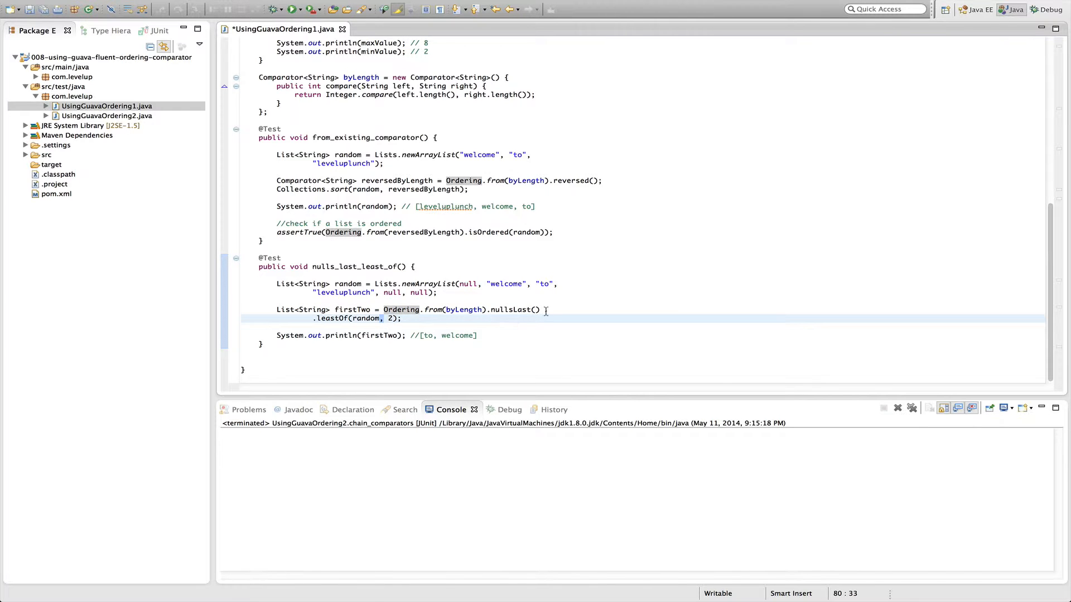
Complete the println of Ordering.from(byLength).nullsLast().sortedCopy(random), then move to the firstTwo lines.
text(.)
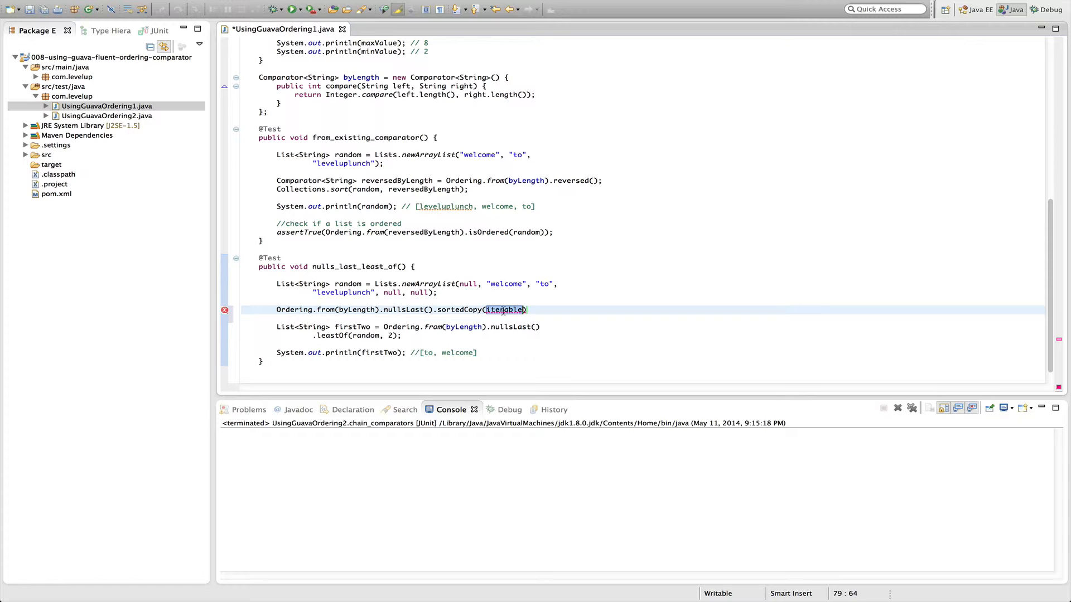
text(random)
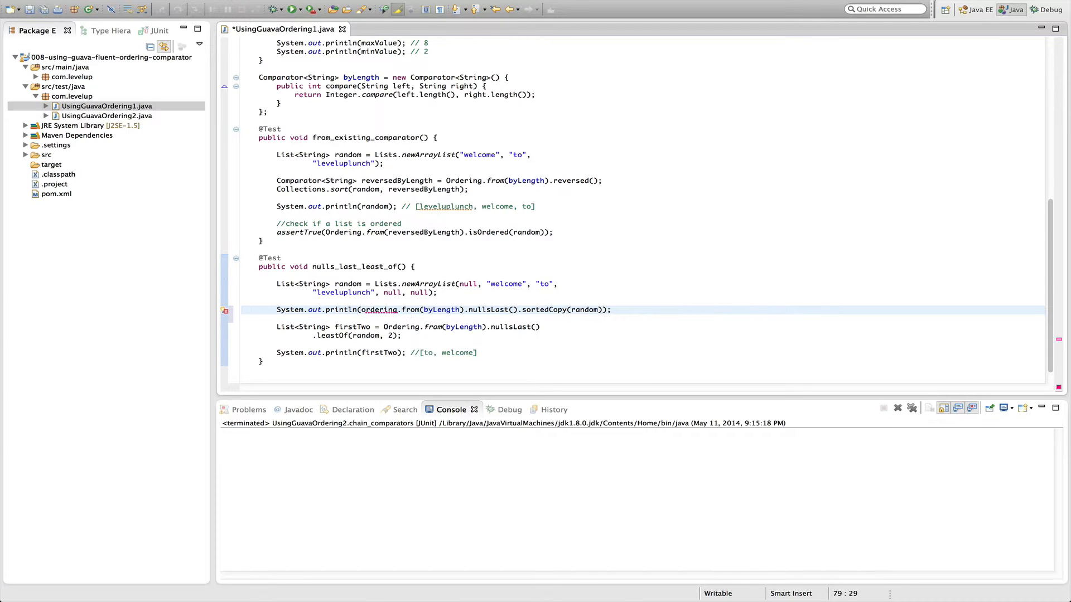
click(467, 353)
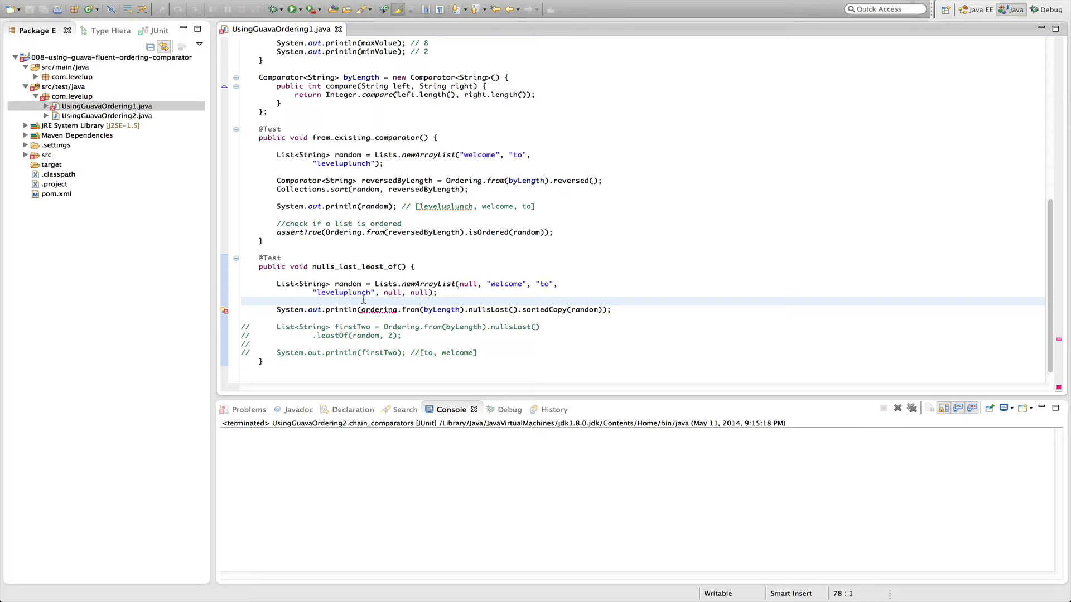
Select the nulls_last_least_of method name to run it as a JUnit test.
double_click(348, 283)
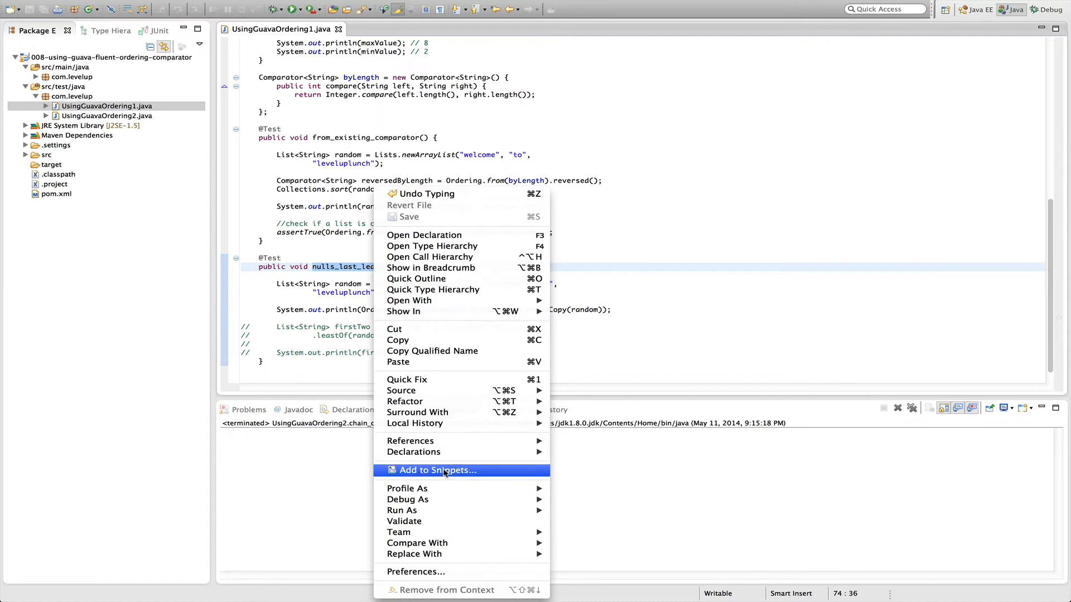
mouse_move(401, 511)
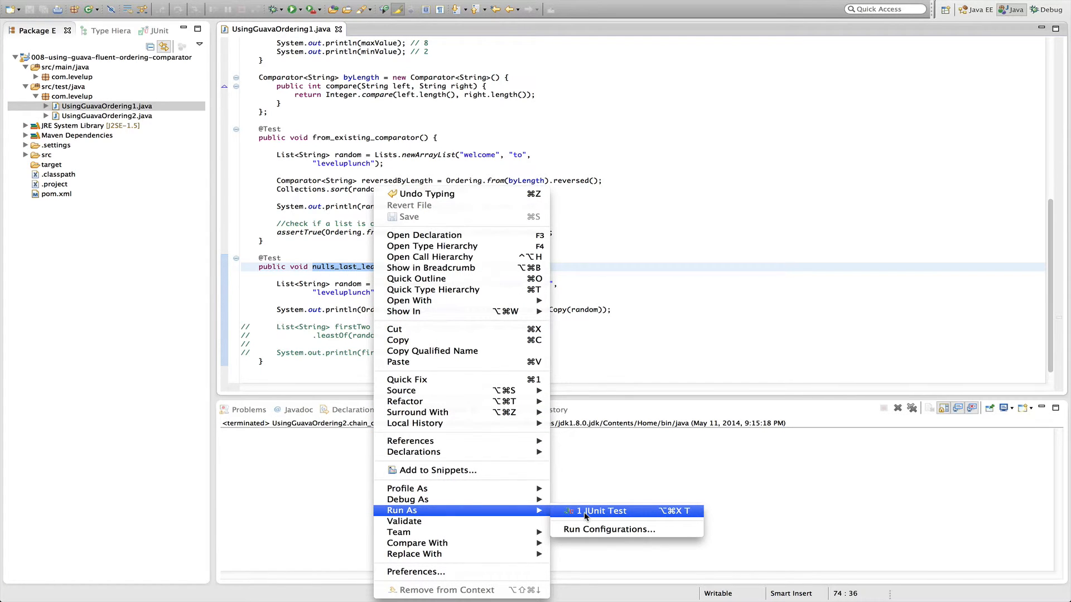
Run nulls_last_least_of as a JUnit test, printing [to, welcome, leveluplunch, null, null, null].
click(598, 511)
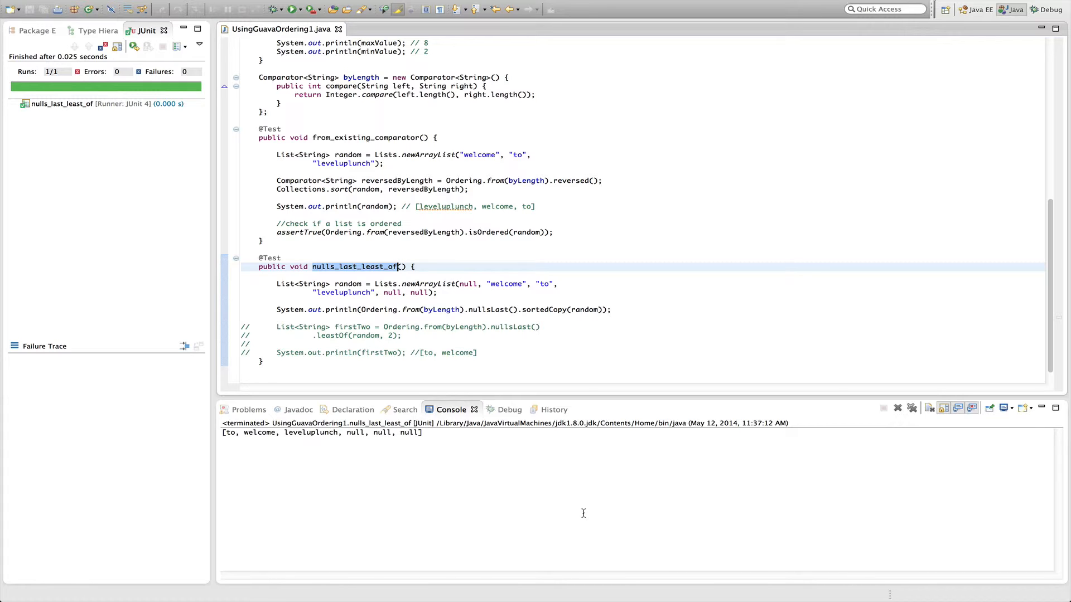
mouse_move(285, 456)
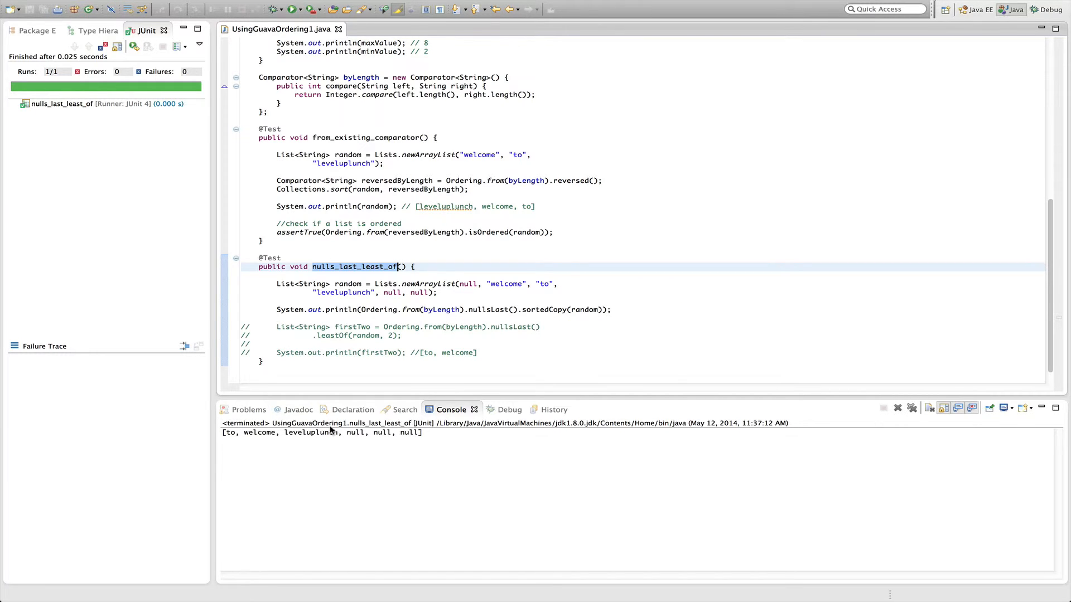
mouse_move(436, 429)
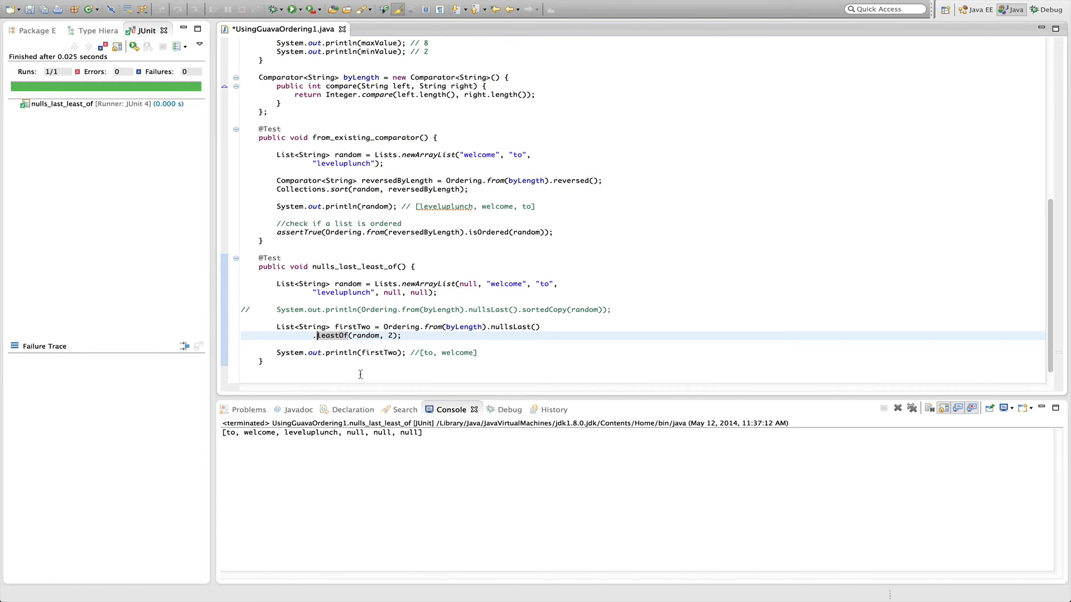
Highlight the first three non-null entries in the Console output.
double_click(318, 432)
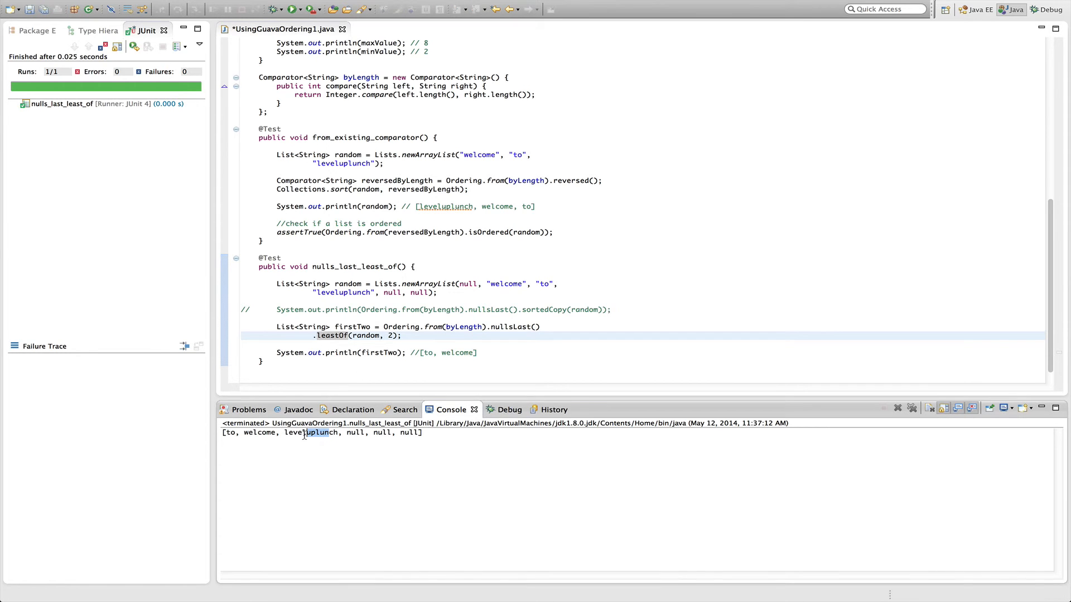
drag(224, 432, 341, 432)
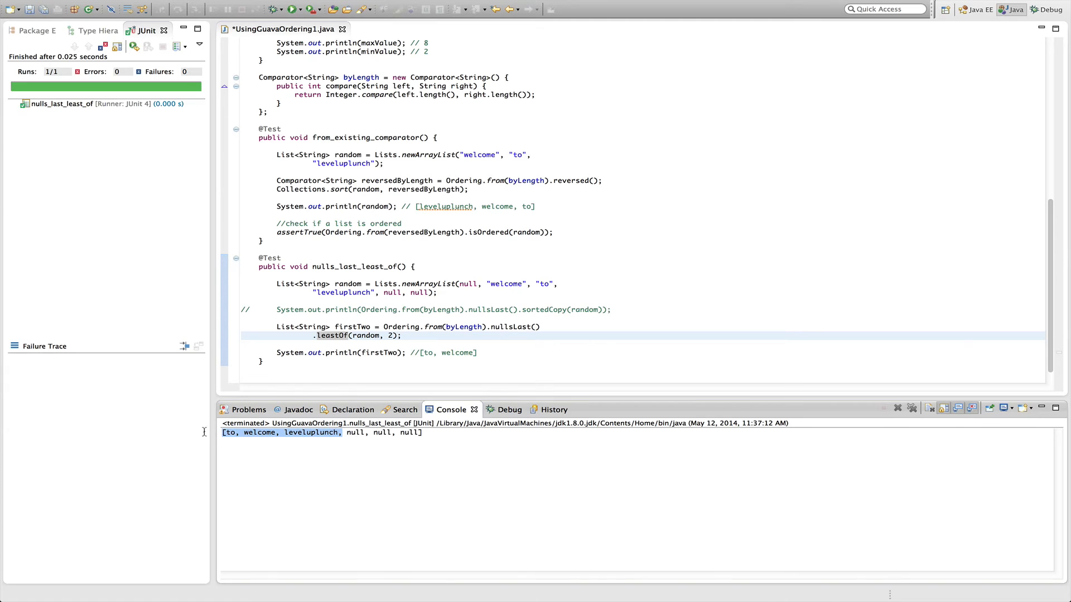